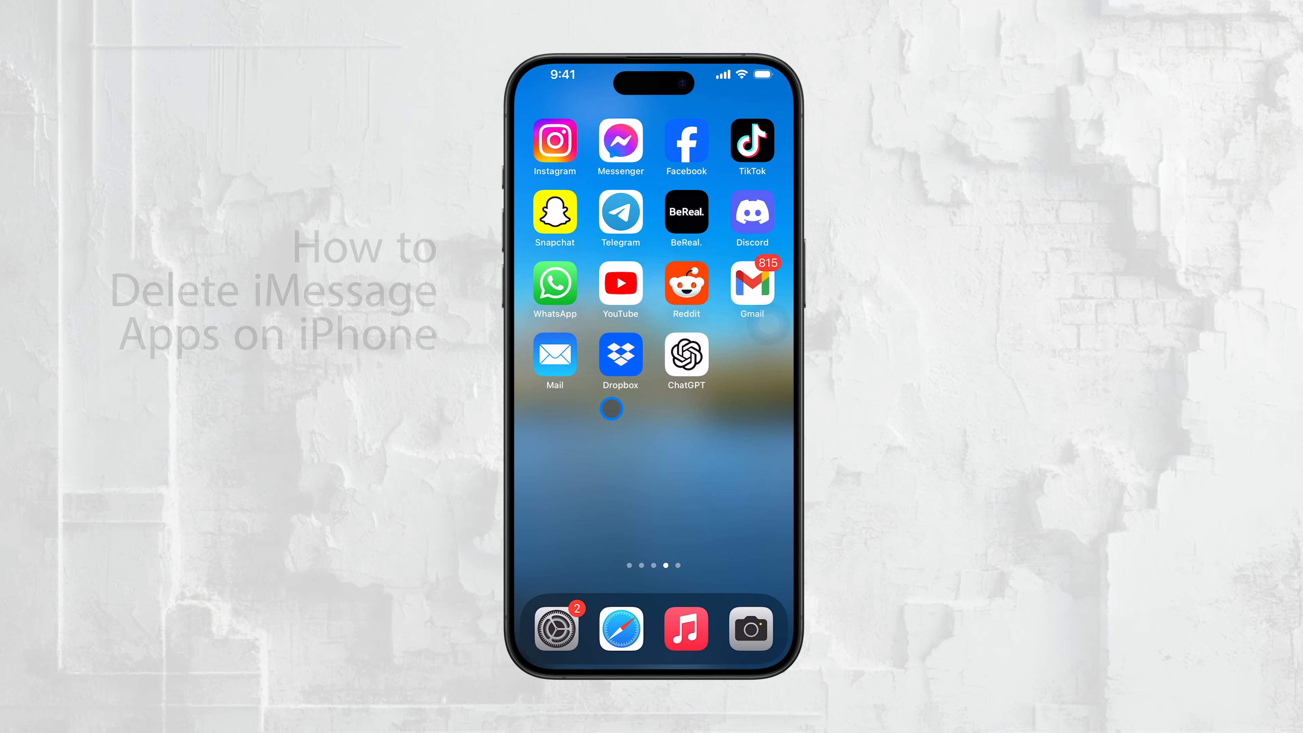
- Swipe to the Home Screen page that holds the Messages icon
scroll(left, 3)
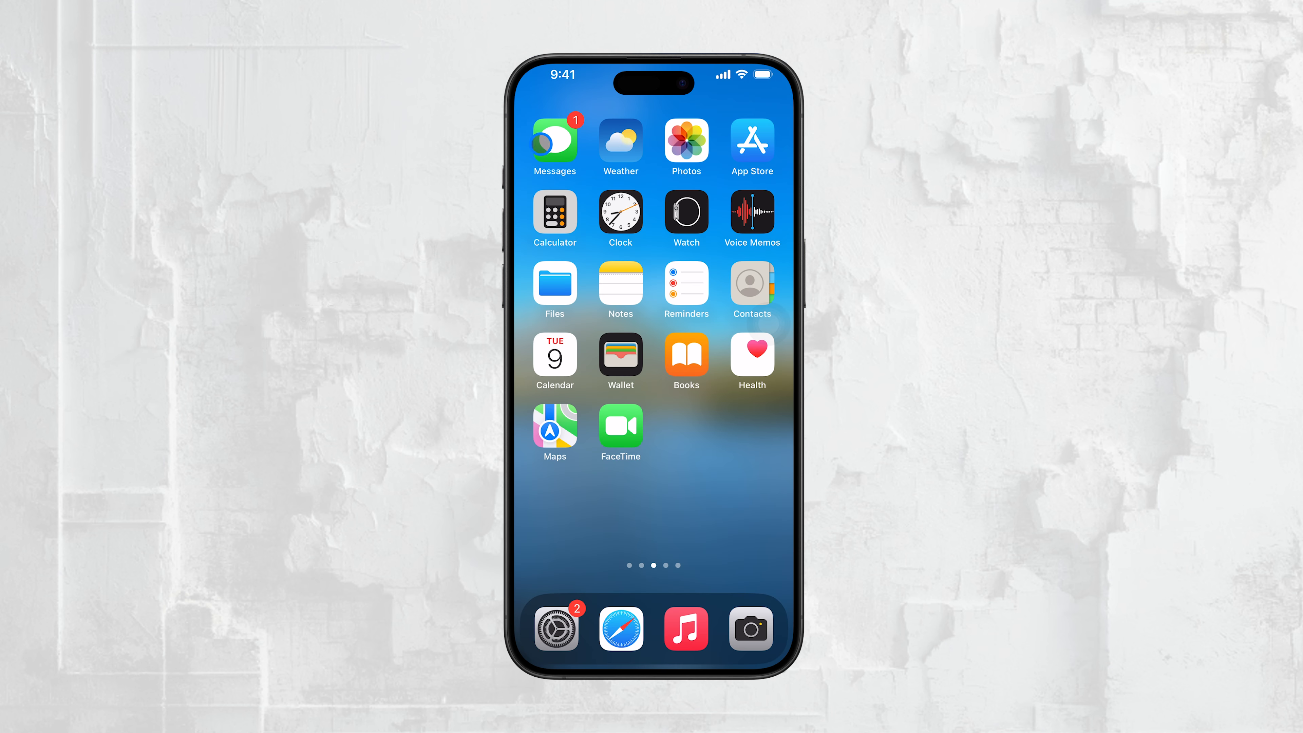
- Launch Messages and activate the text field in the tic-tac-toe conversation
click(553, 144)
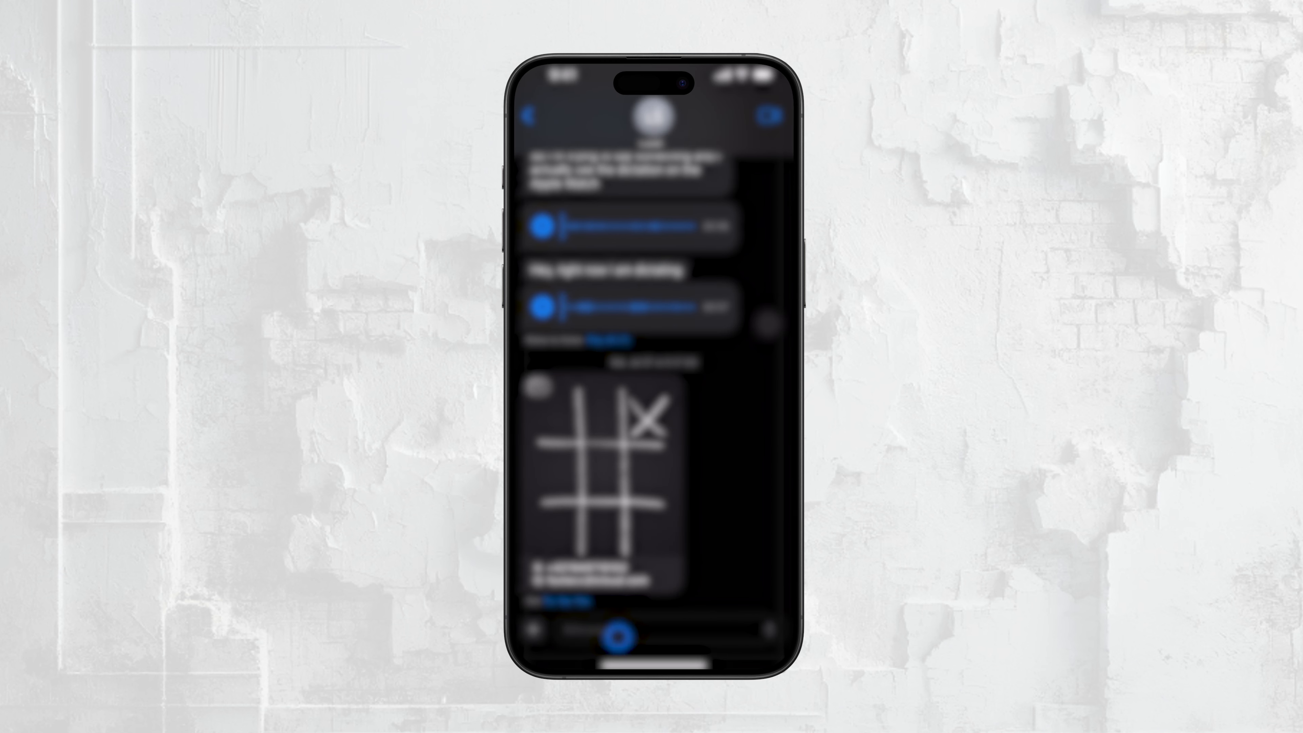
click(632, 438)
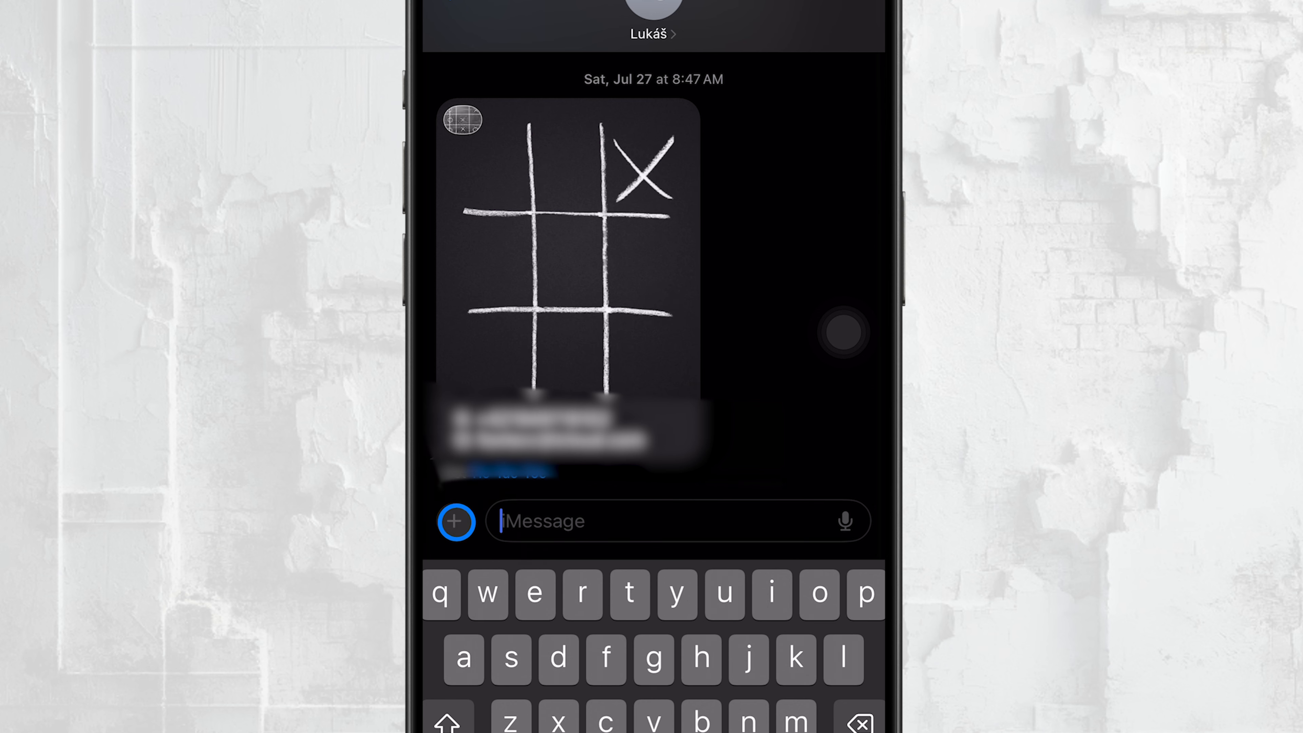
click(456, 523)
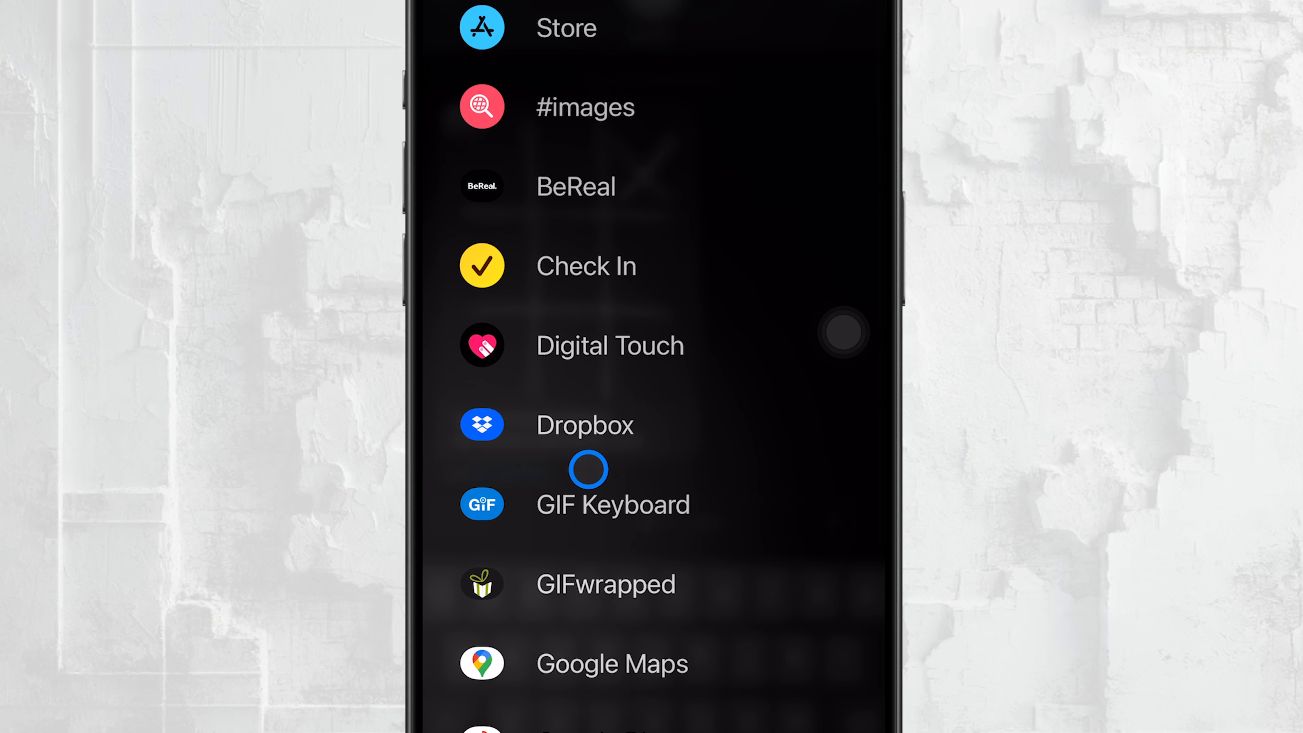
mouse_move(581, 425)
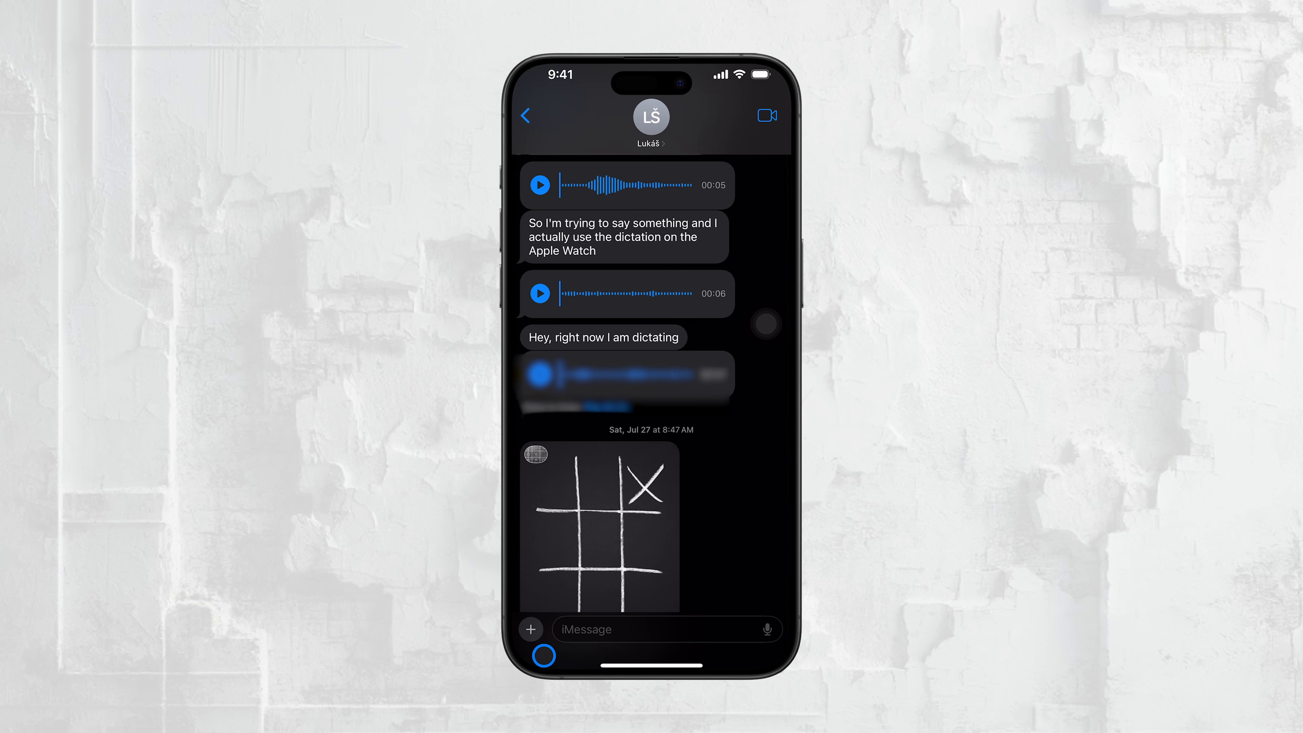
- Return to the conversation list, view the audio-and-photo conversation, then leave Messages
click(525, 116)
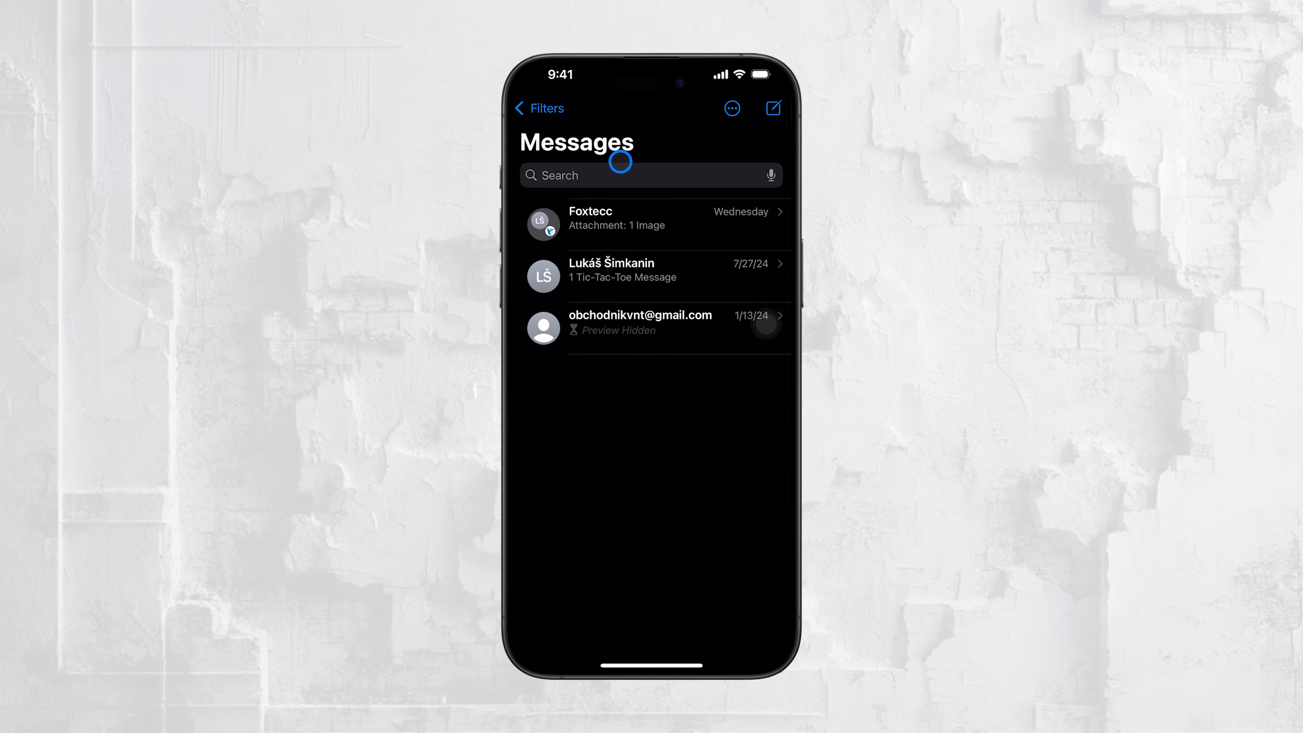
click(616, 217)
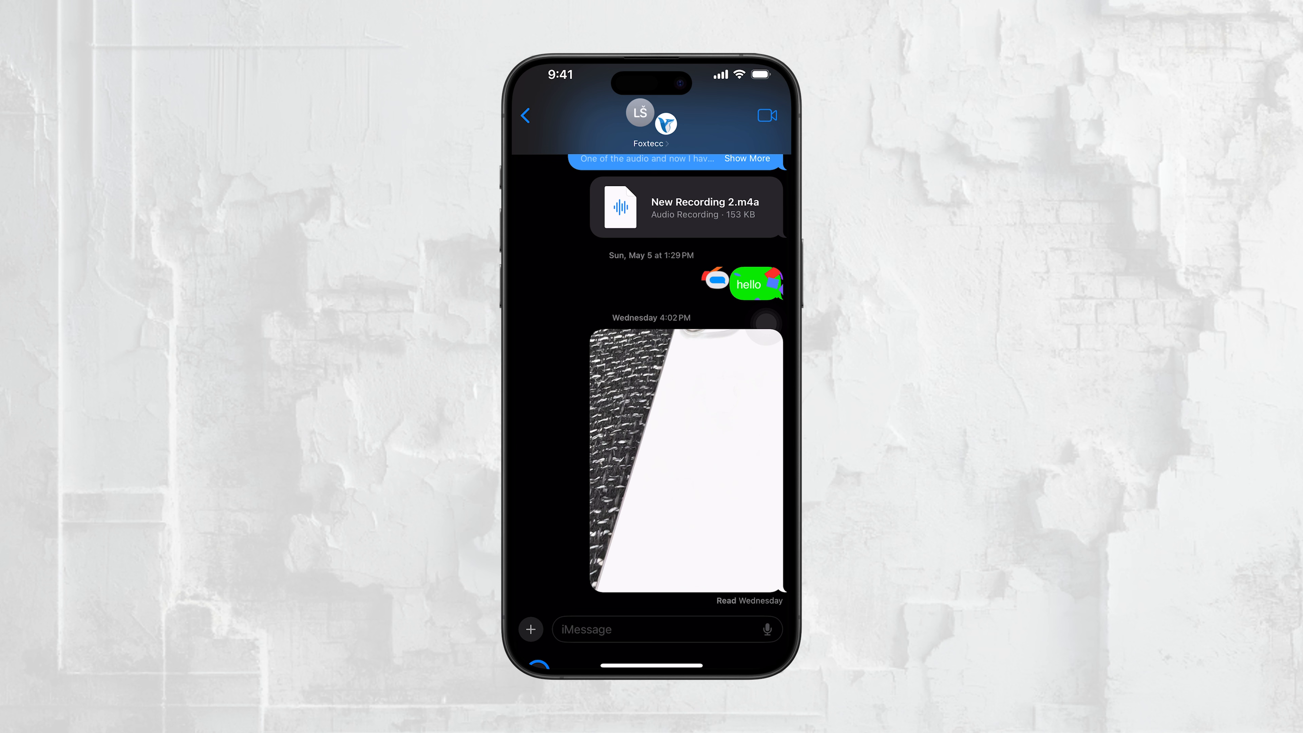
click(653, 630)
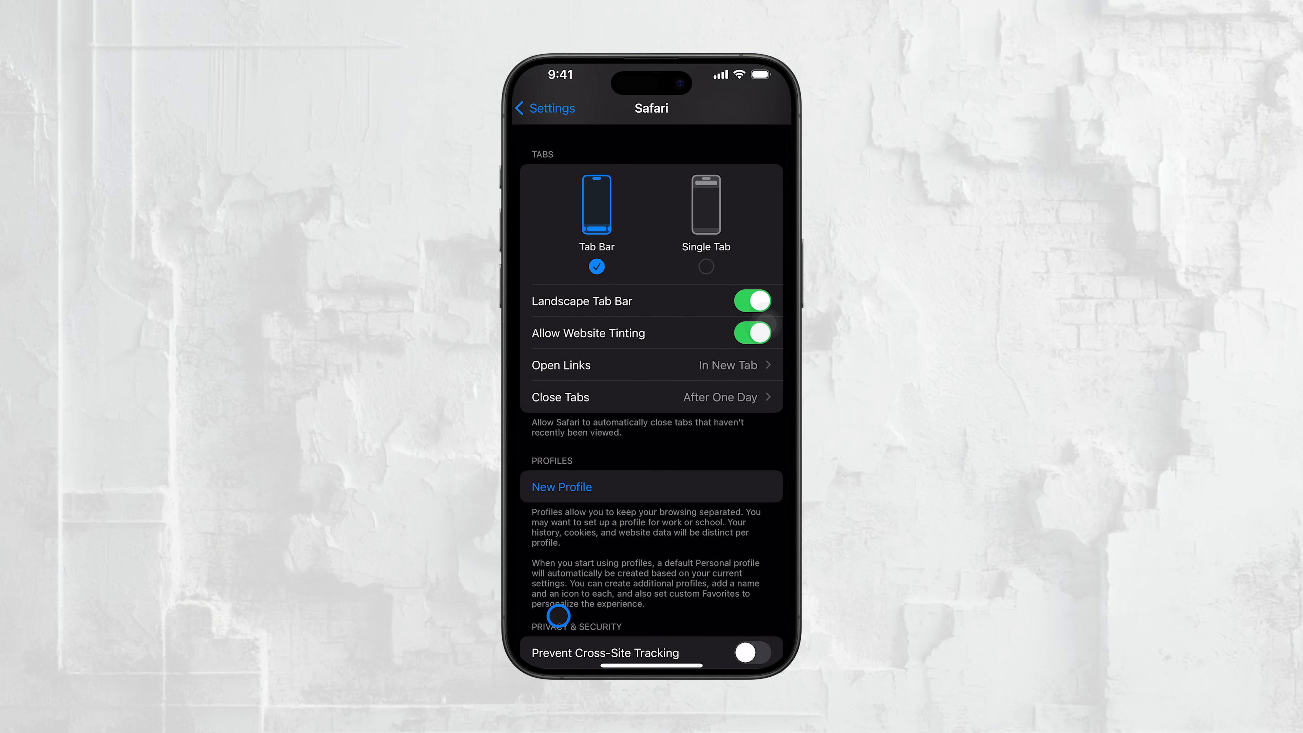
mouse_move(592, 449)
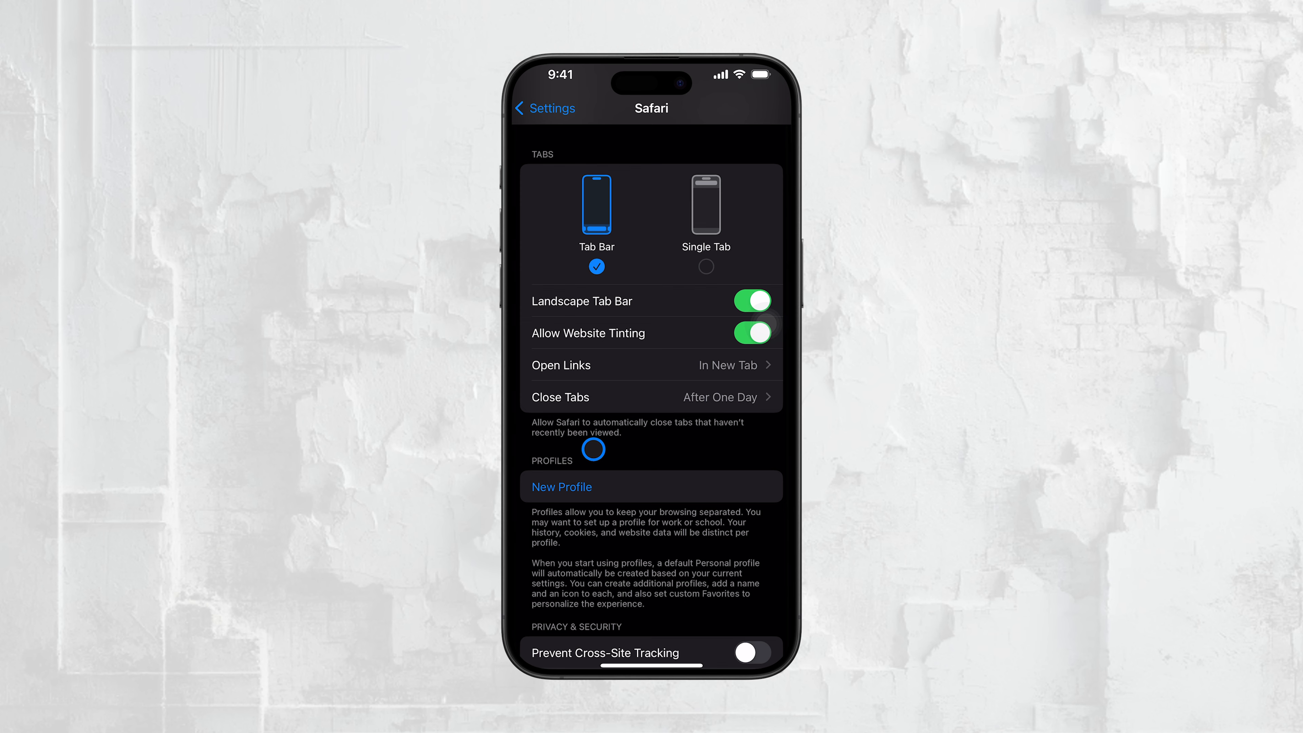
- Go from Safari settings back to the main list and into Messages settings
click(546, 108)
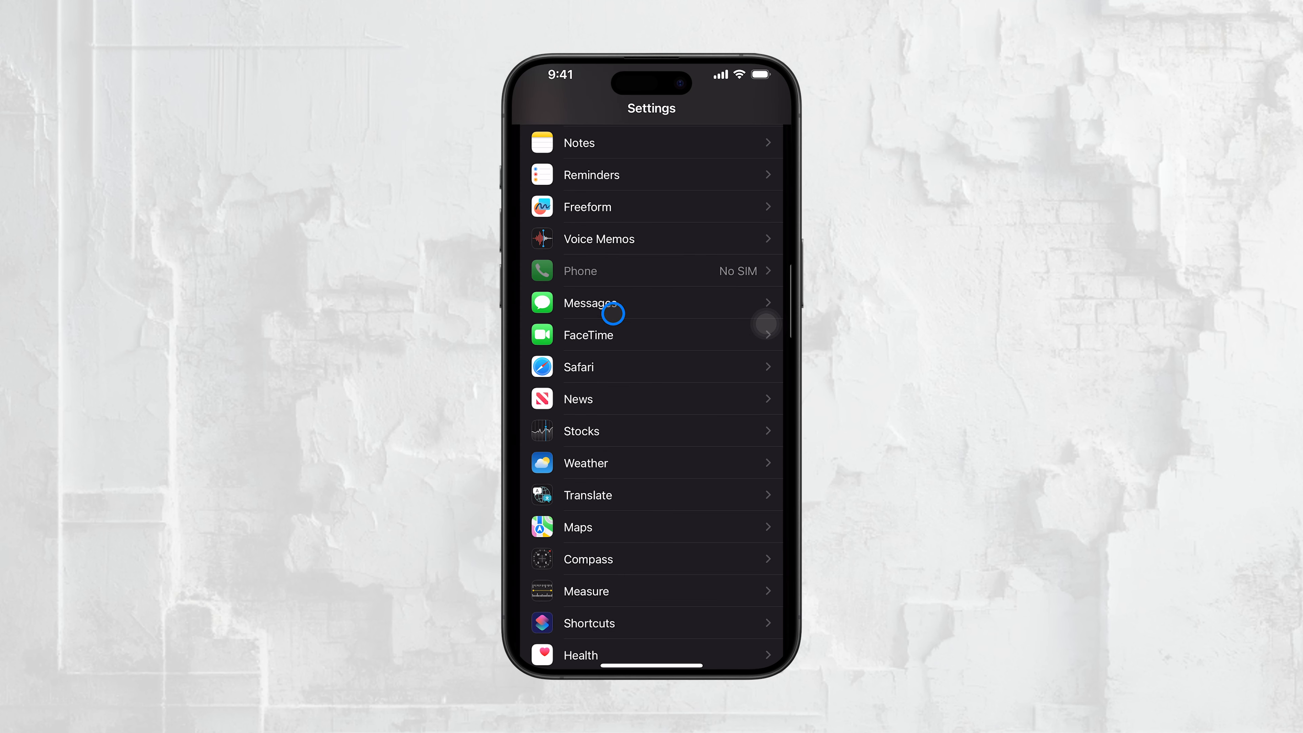
click(588, 303)
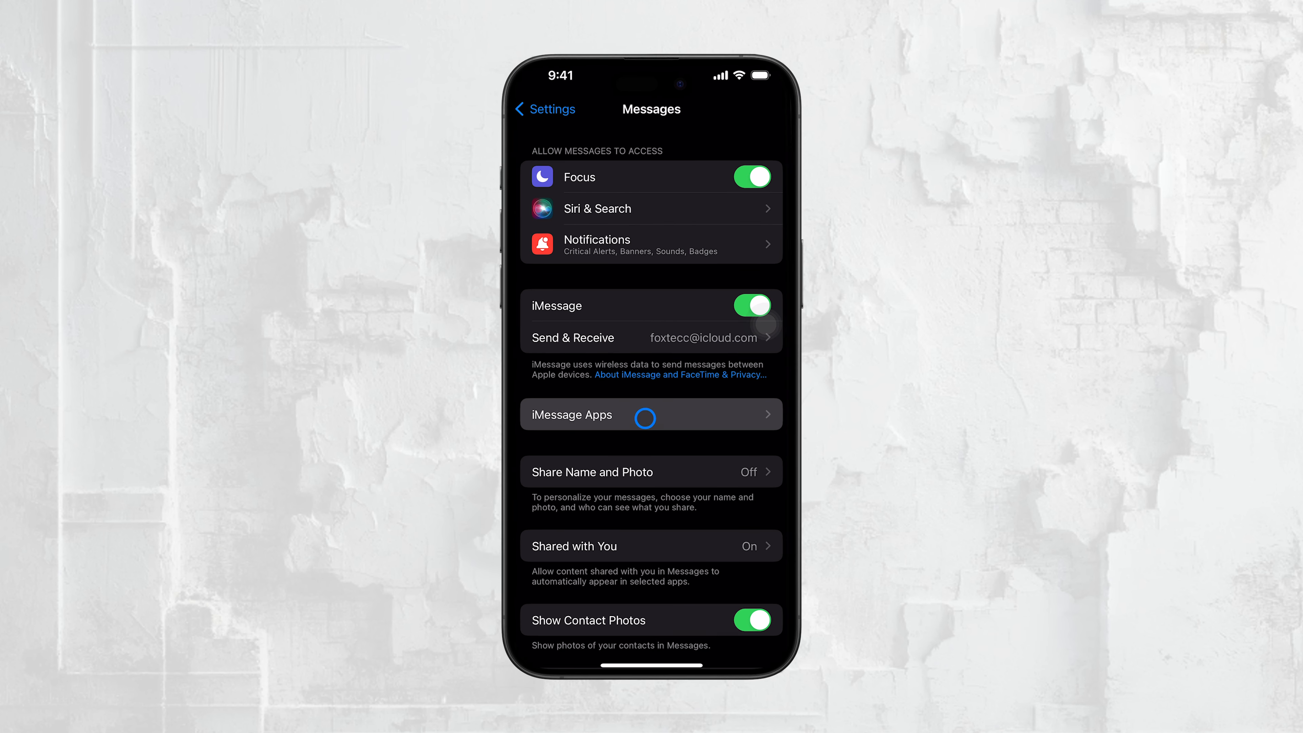
- In iMessage Apps, switch the Dropbox extension off, leaving the other apps enabled
click(645, 419)
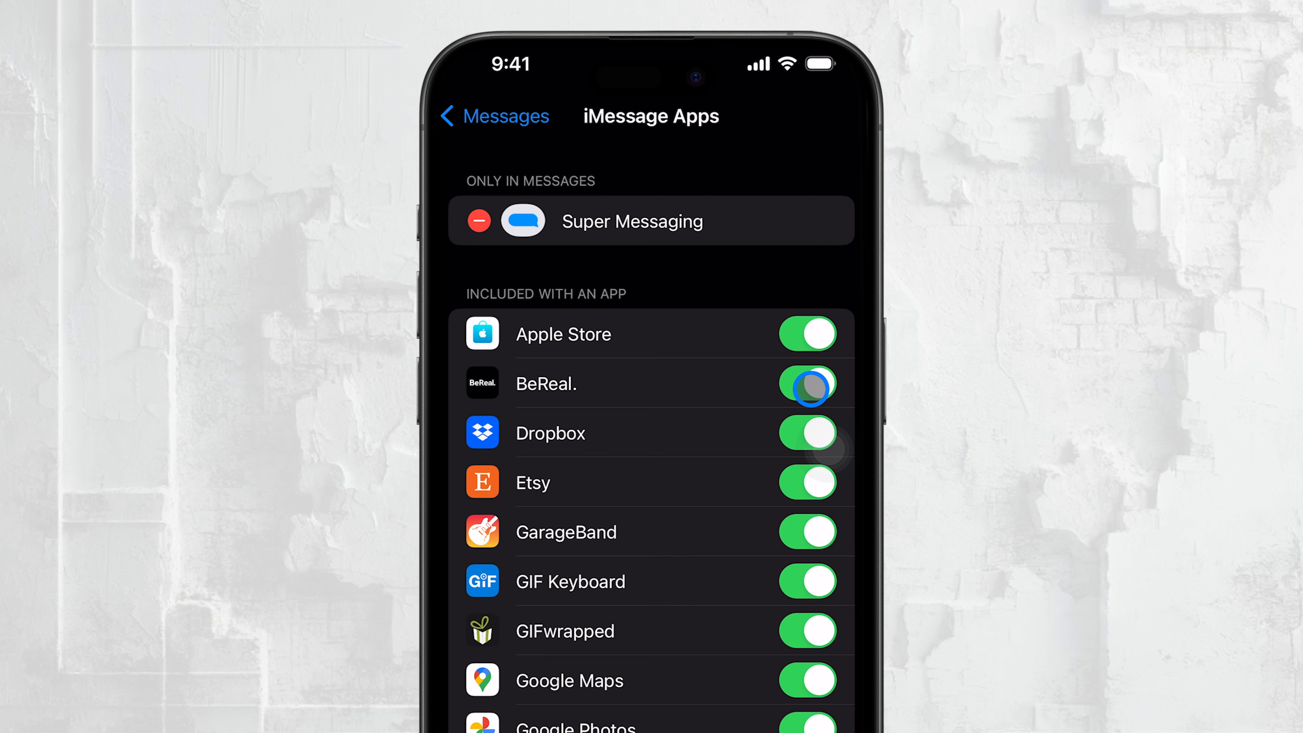
mouse_move(811, 433)
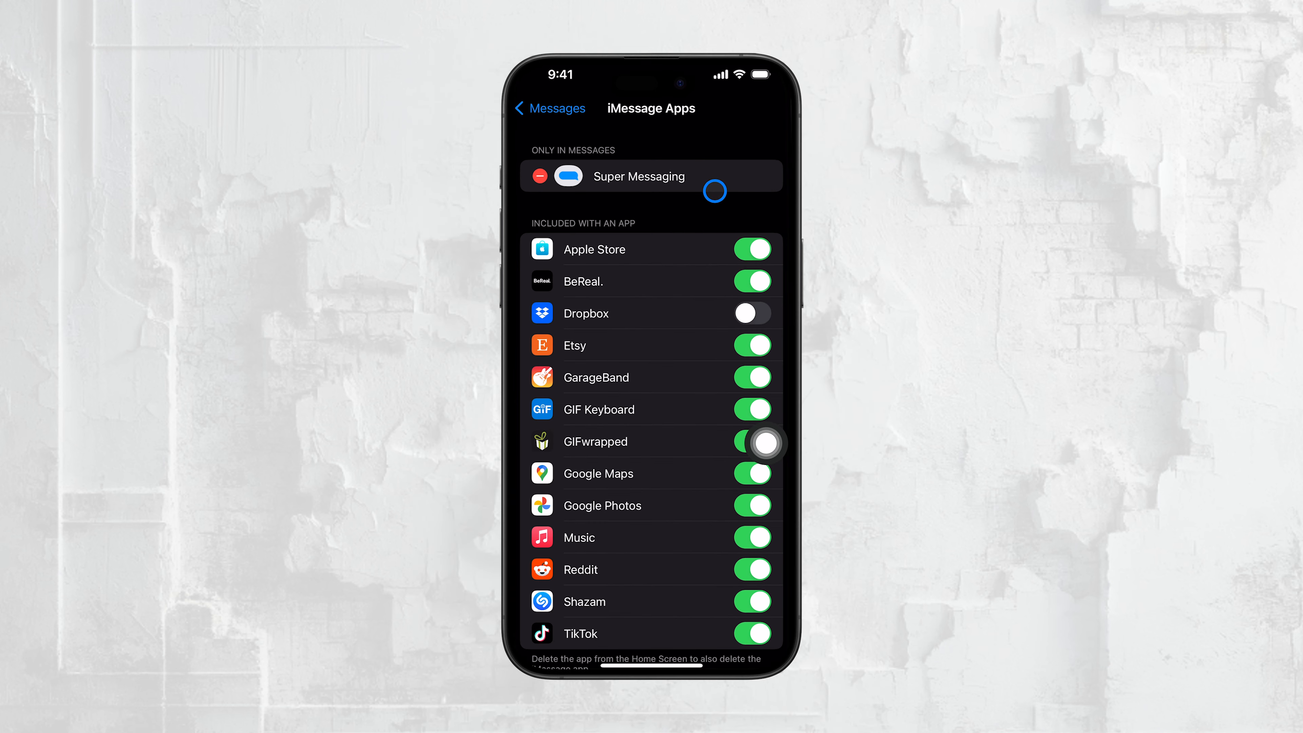
click(762, 443)
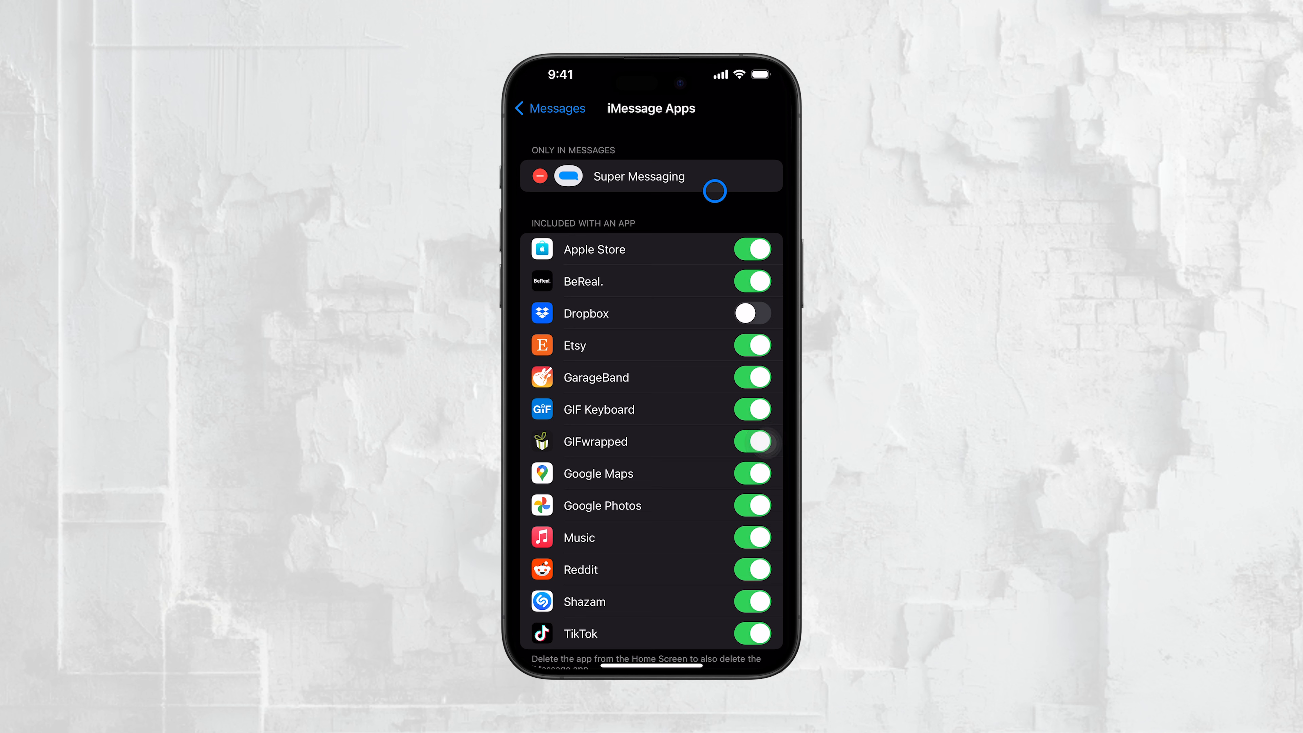